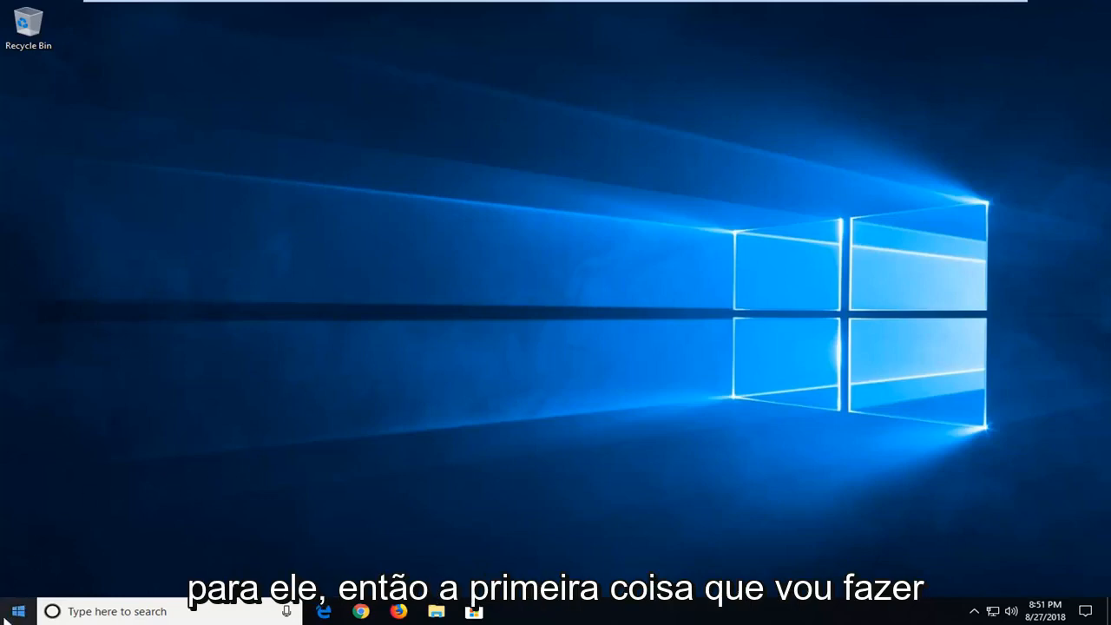
Search the Start menu for 'word' to find the Microsoft Word app
click(17, 611)
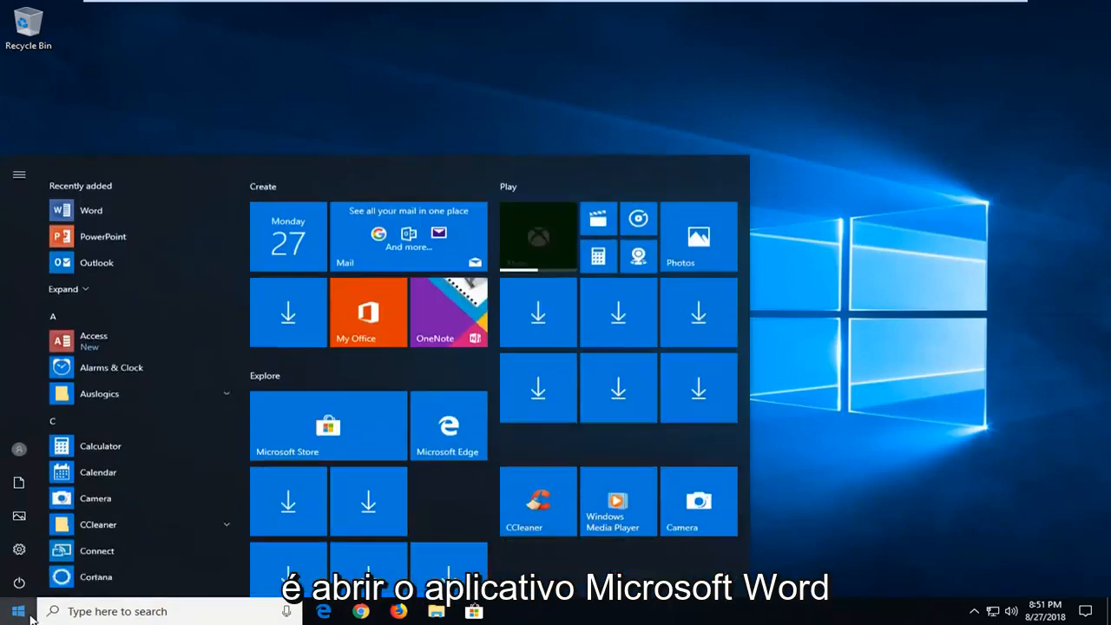
text(word)
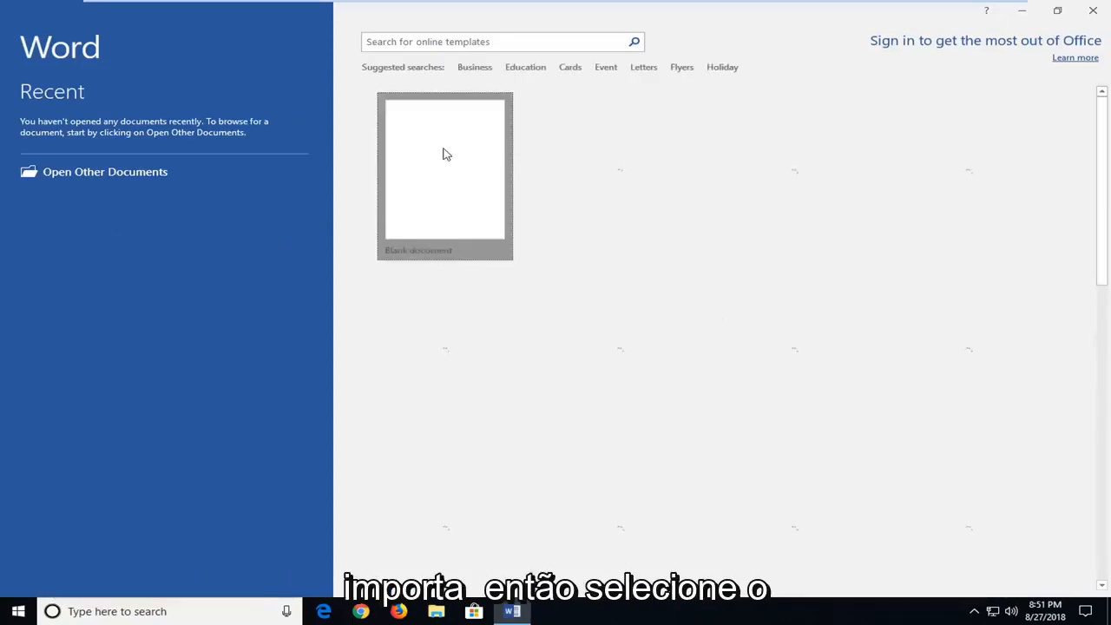
Start a Blank document and switch to the File backstage view
click(444, 169)
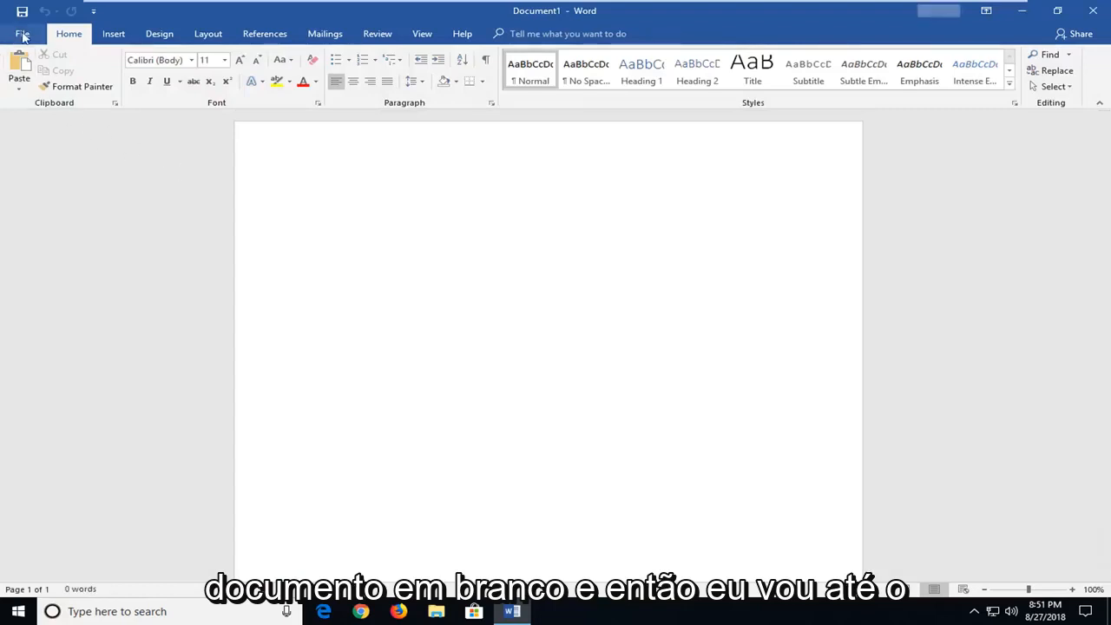
click(308, 194)
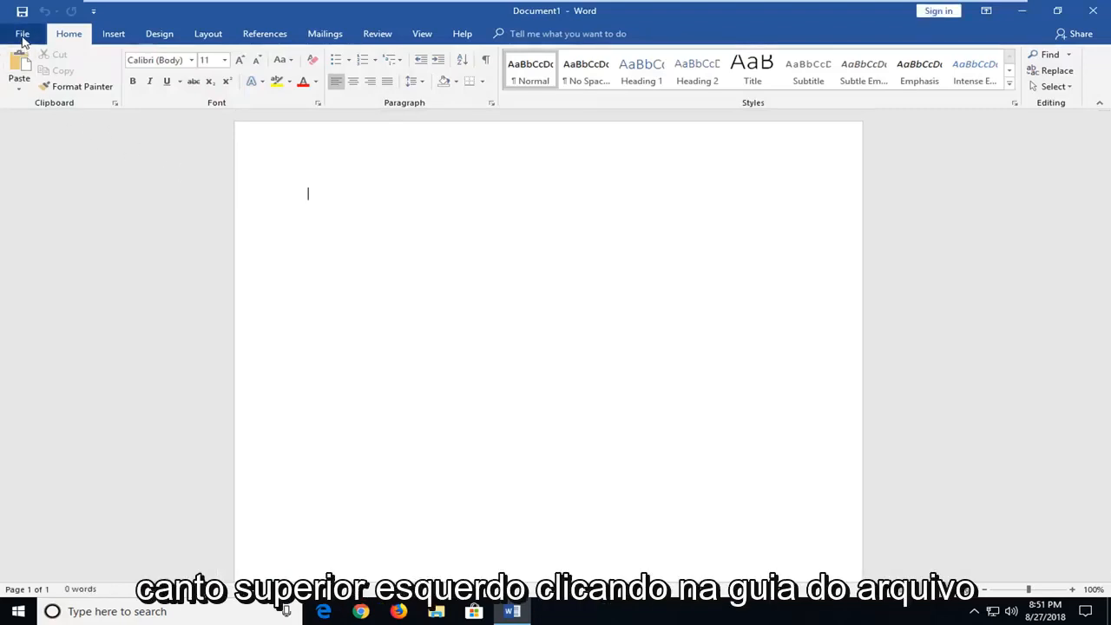
click(22, 33)
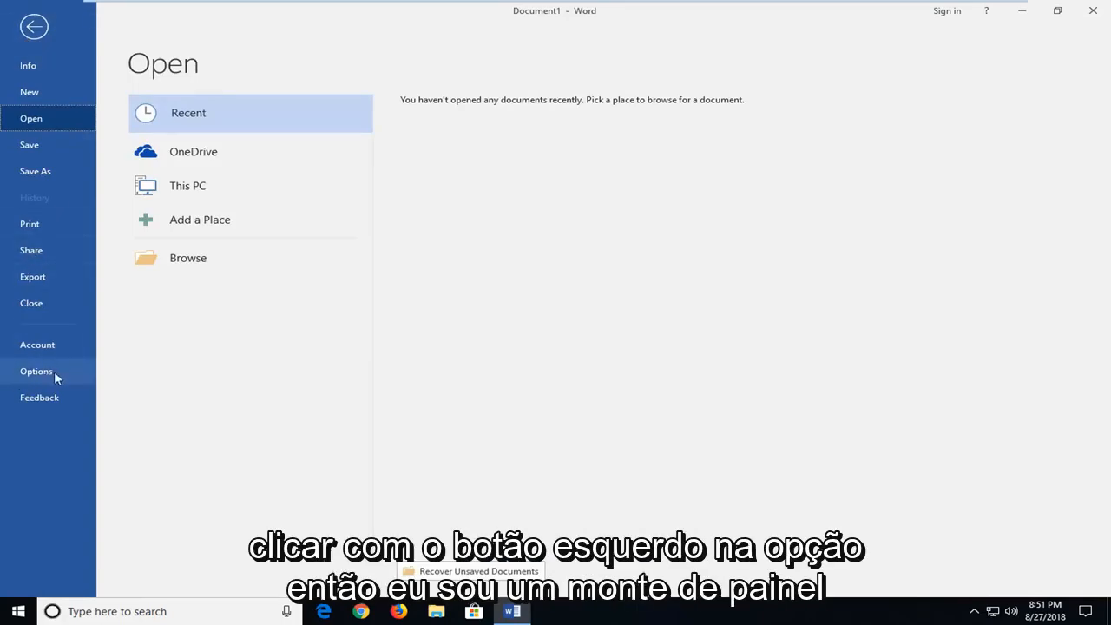
In Word Options > Advanced, uncheck 'Update automatic links at open', then go to Trust Center
click(34, 26)
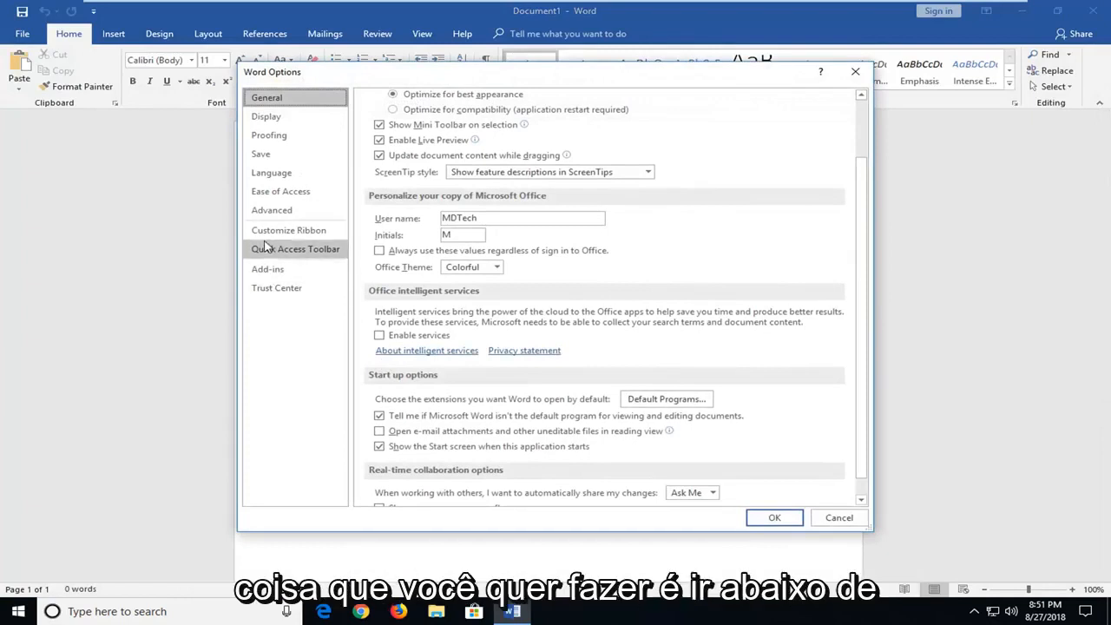
mouse_move(272, 210)
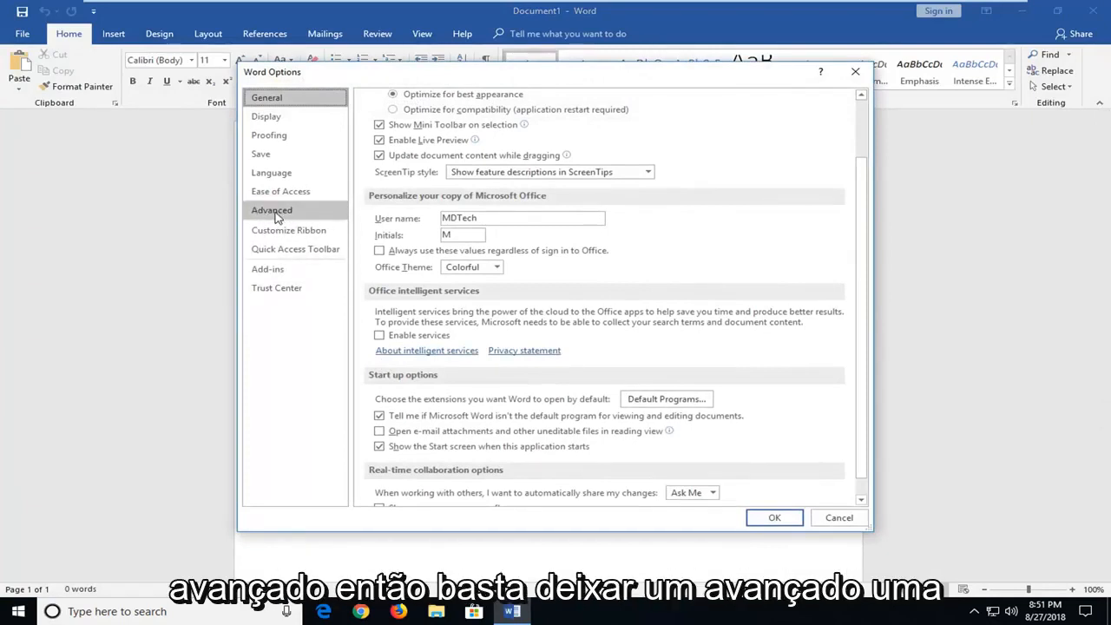
click(271, 209)
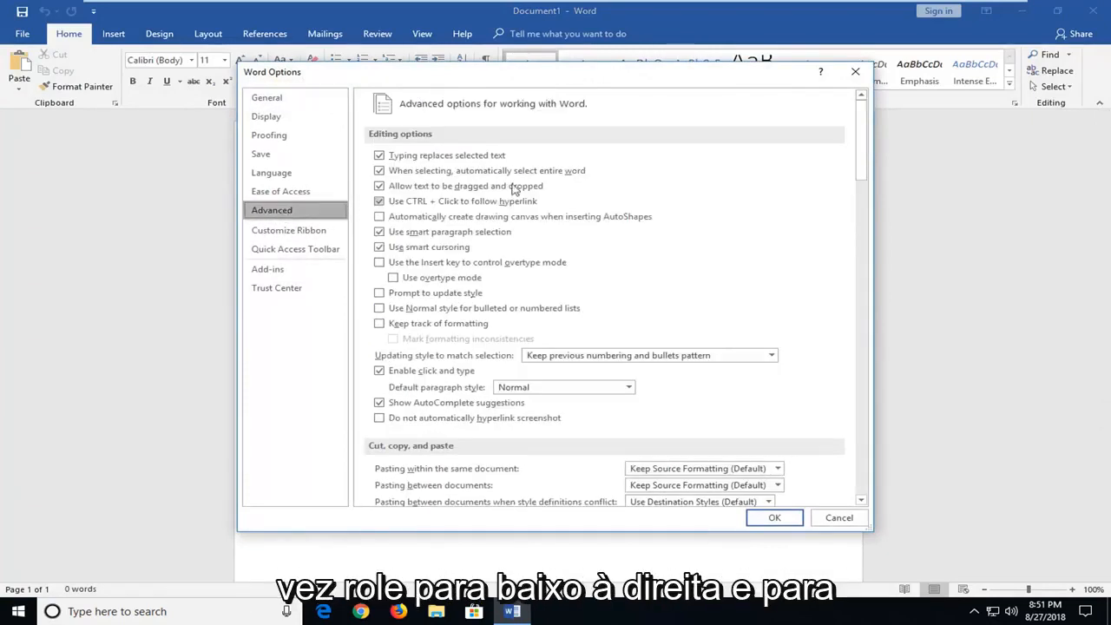
scroll(down, 3)
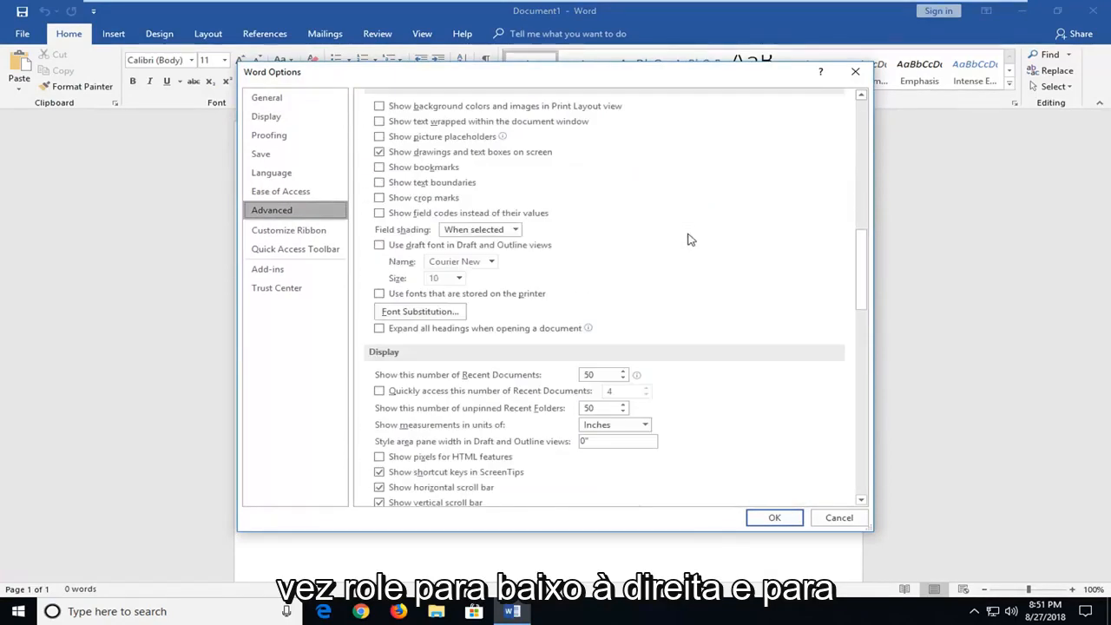
scroll(down, 3)
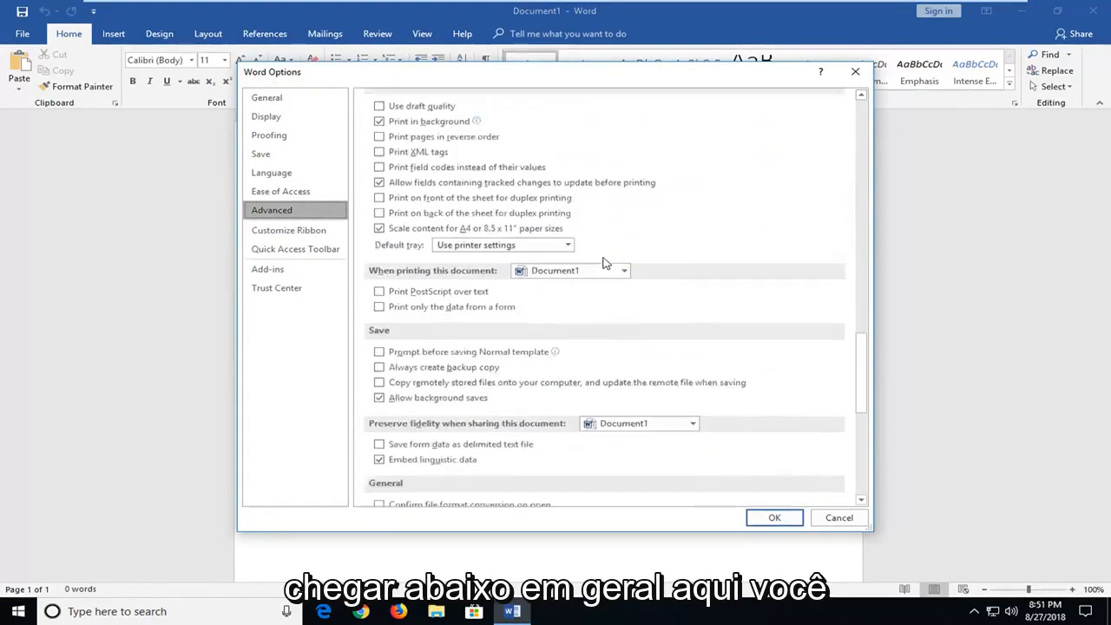
scroll(down, 3)
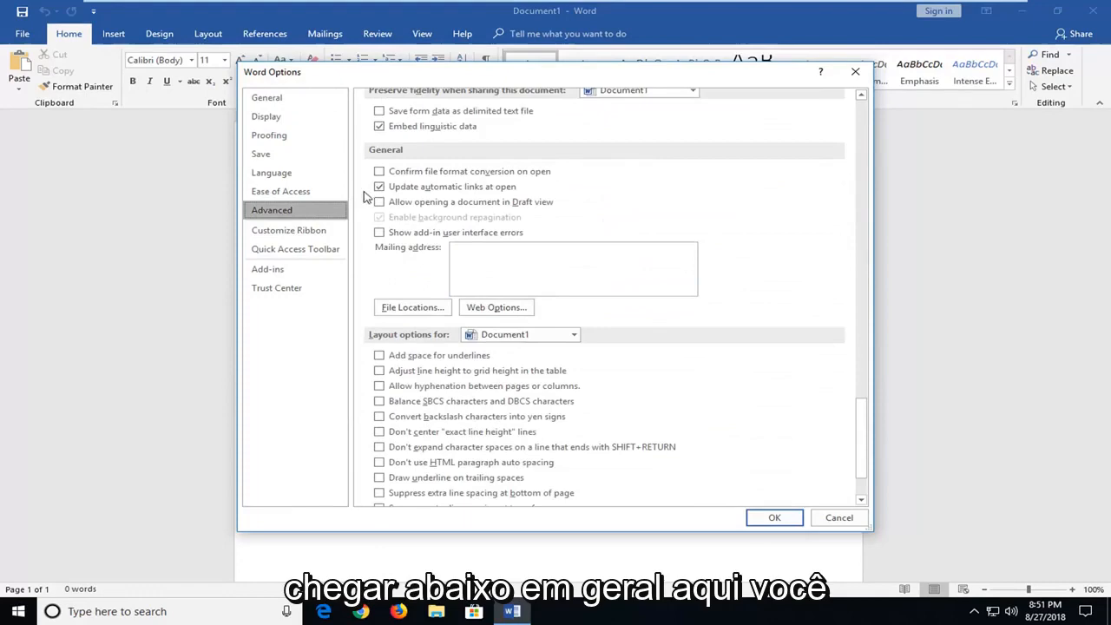
mouse_move(445, 191)
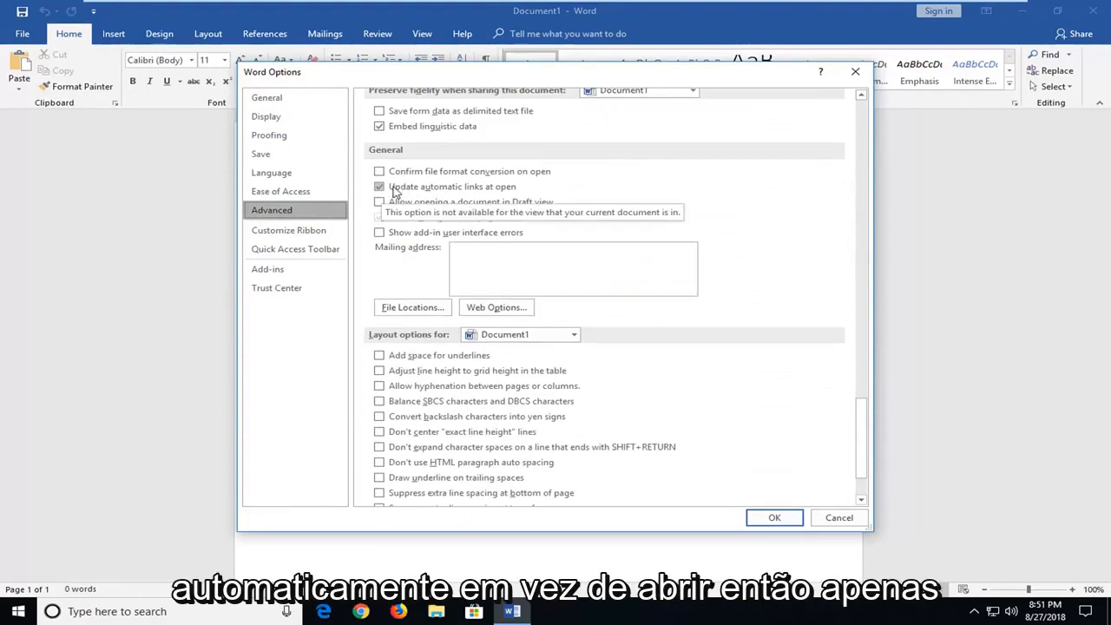
click(380, 186)
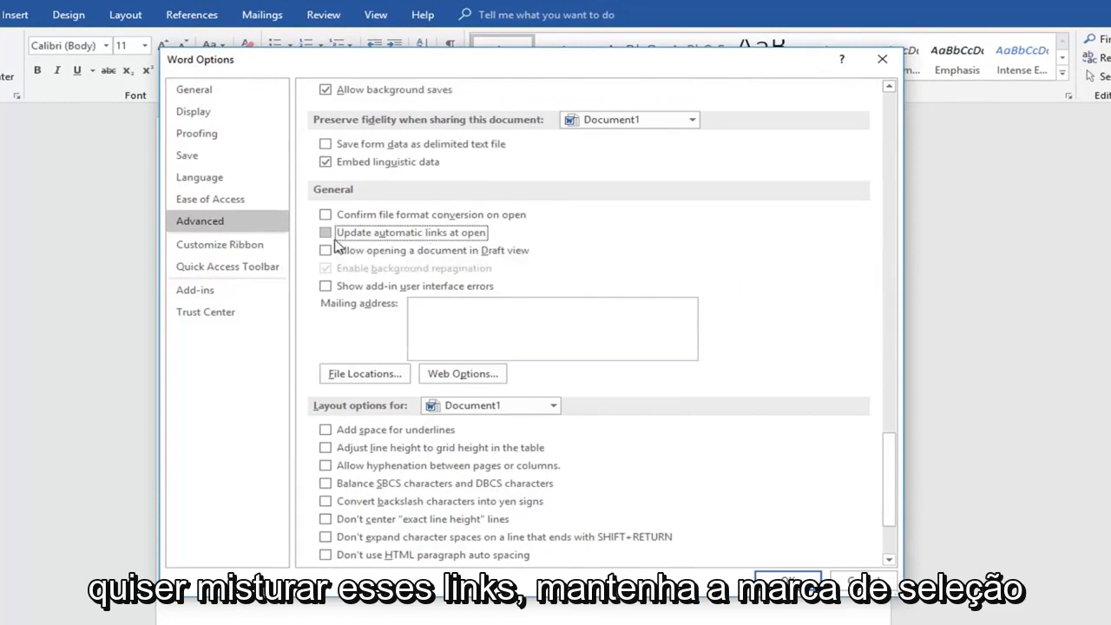
mouse_move(263, 289)
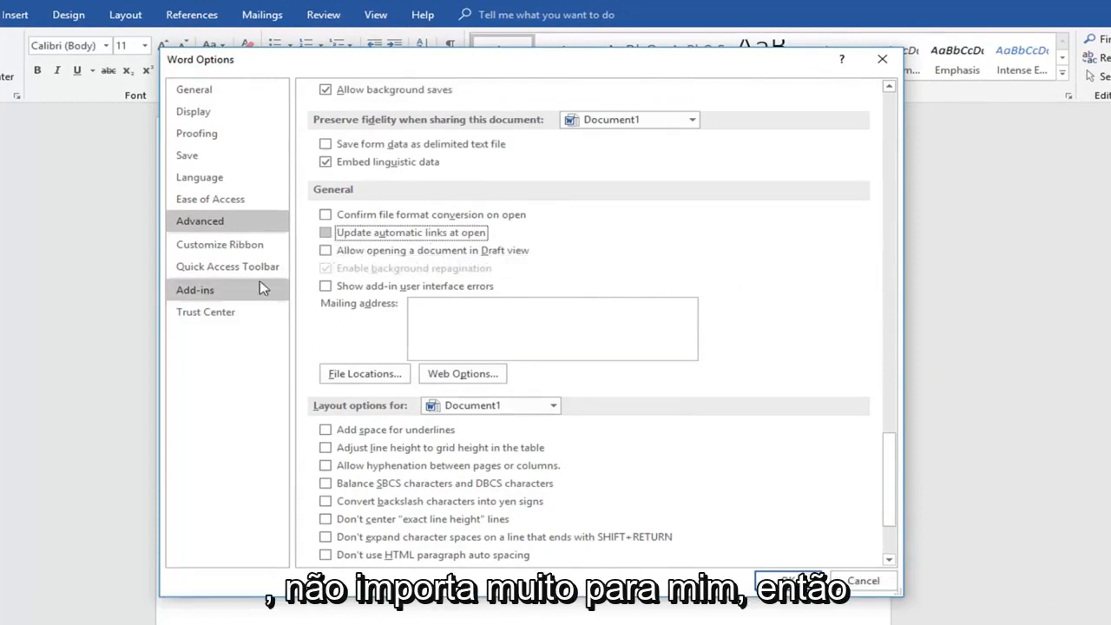
click(205, 312)
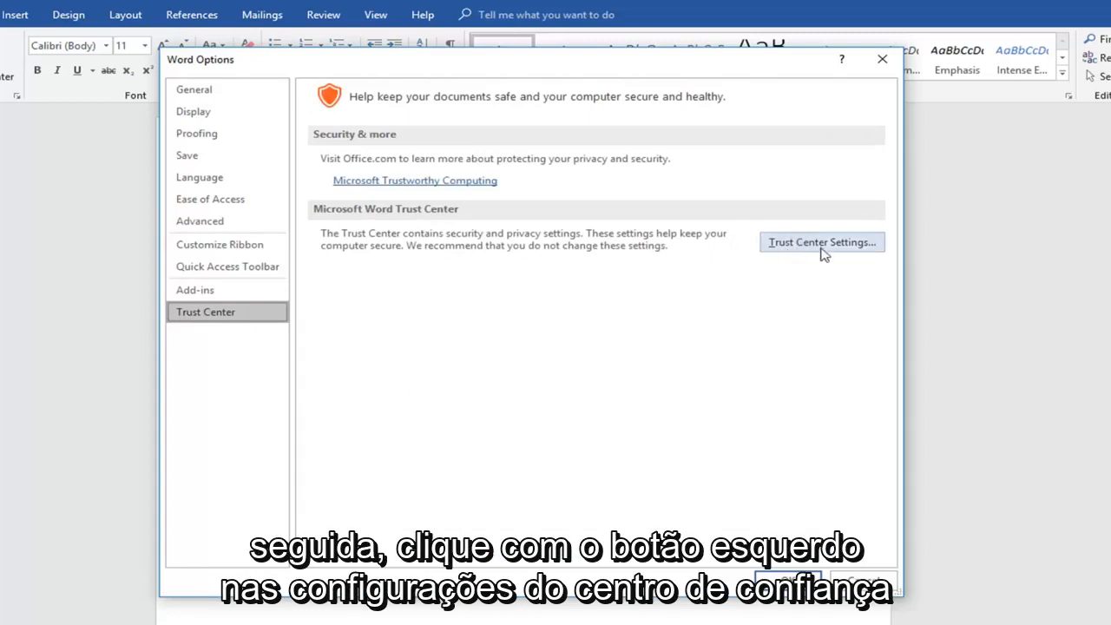
In Trust Center Macro Settings, choose 'Disable all macros without notification'
click(820, 242)
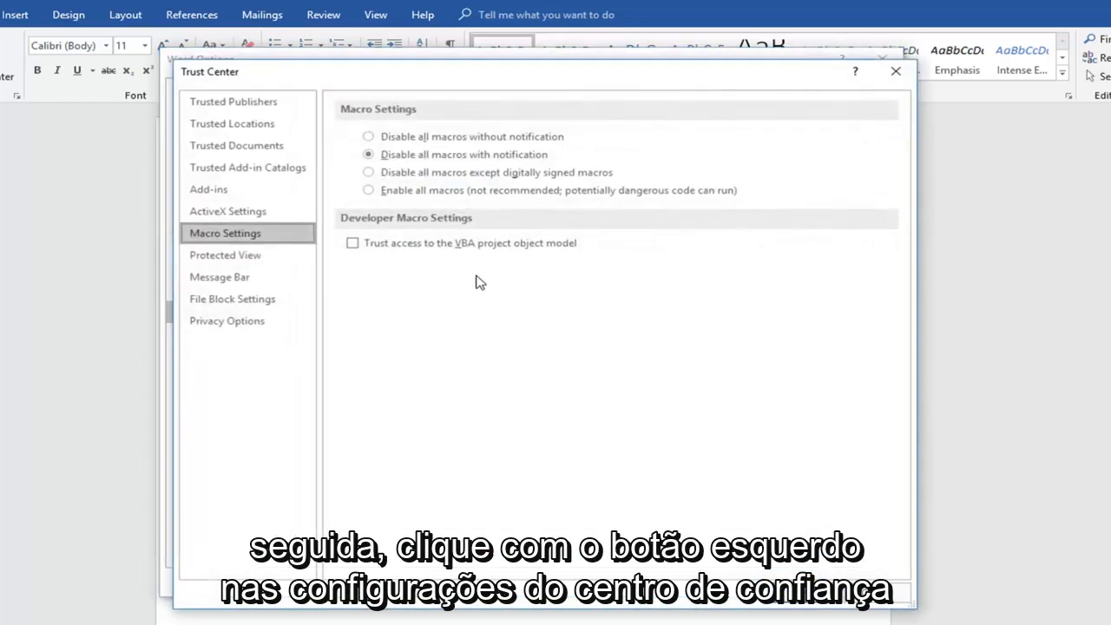
mouse_move(493, 122)
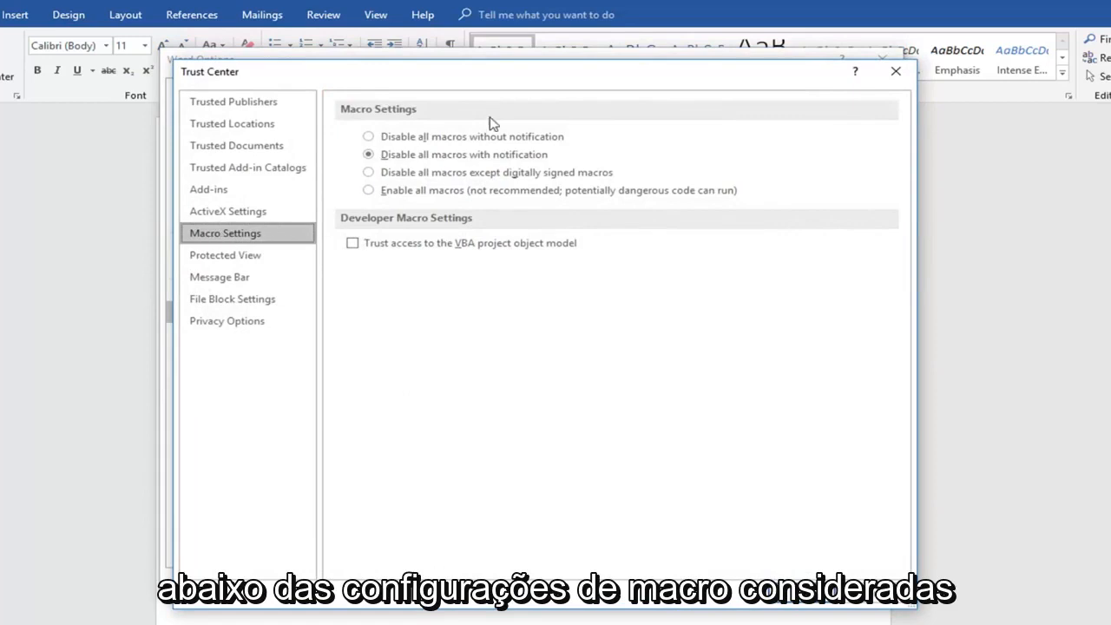
click(368, 137)
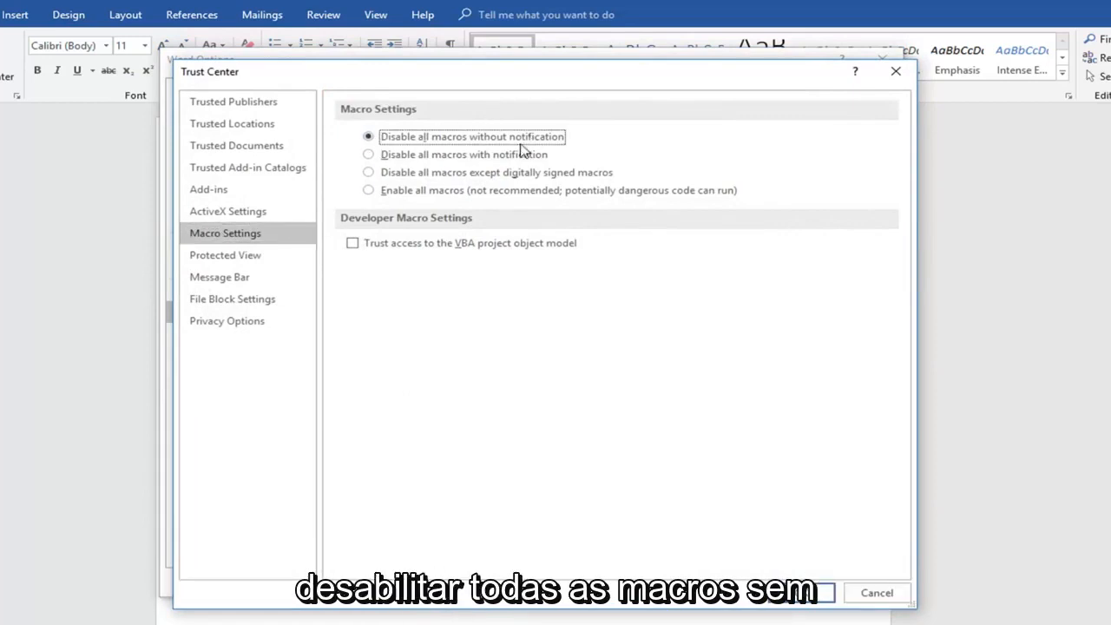
mouse_move(354, 163)
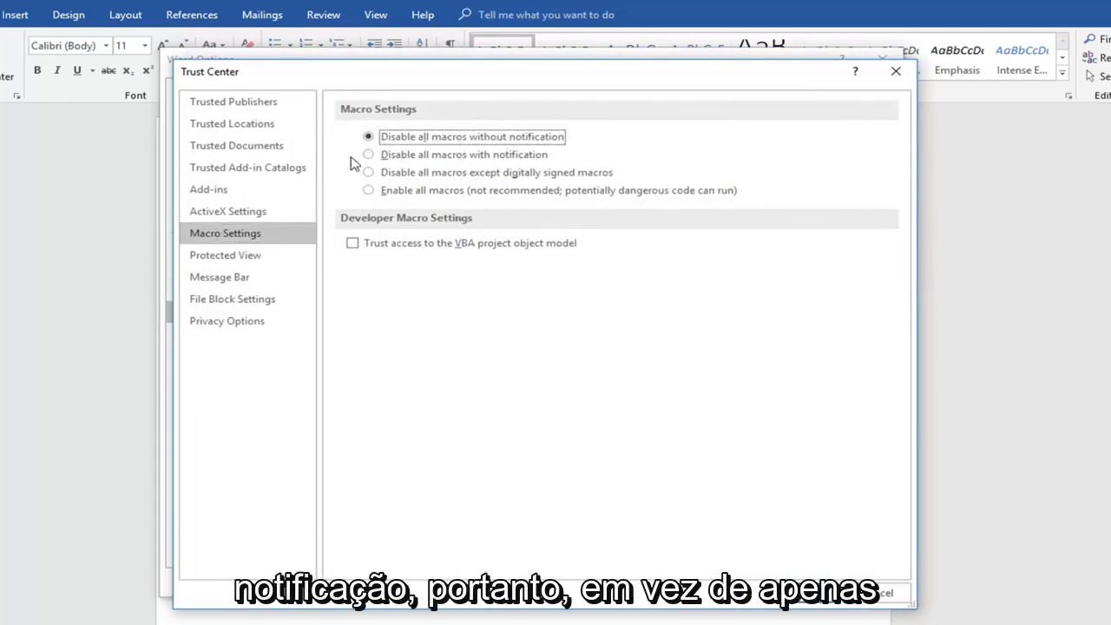
click(368, 153)
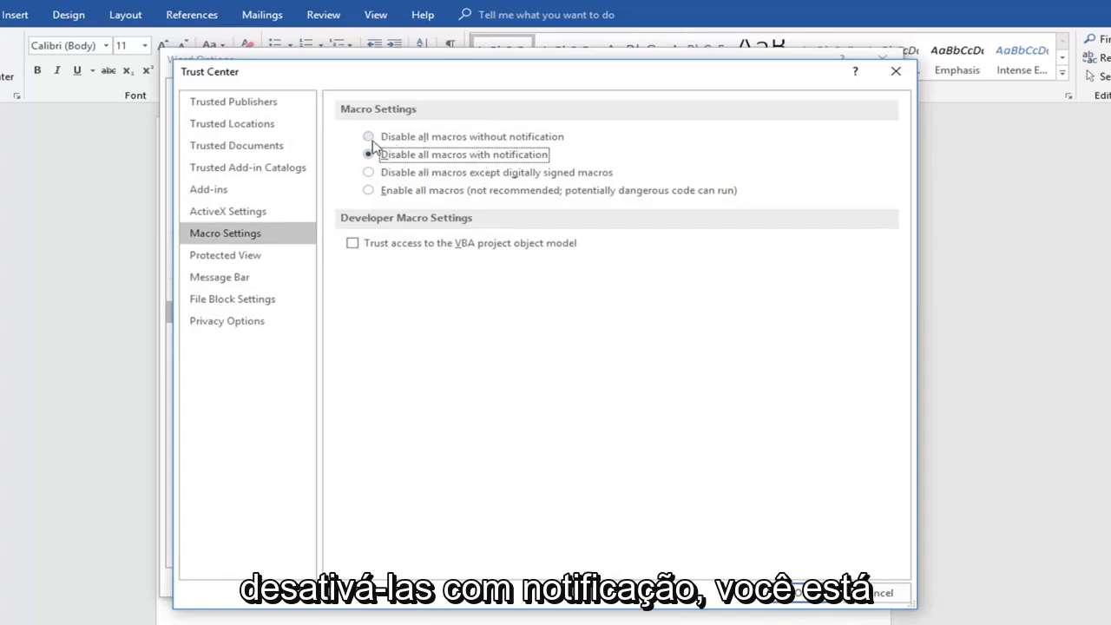
click(368, 136)
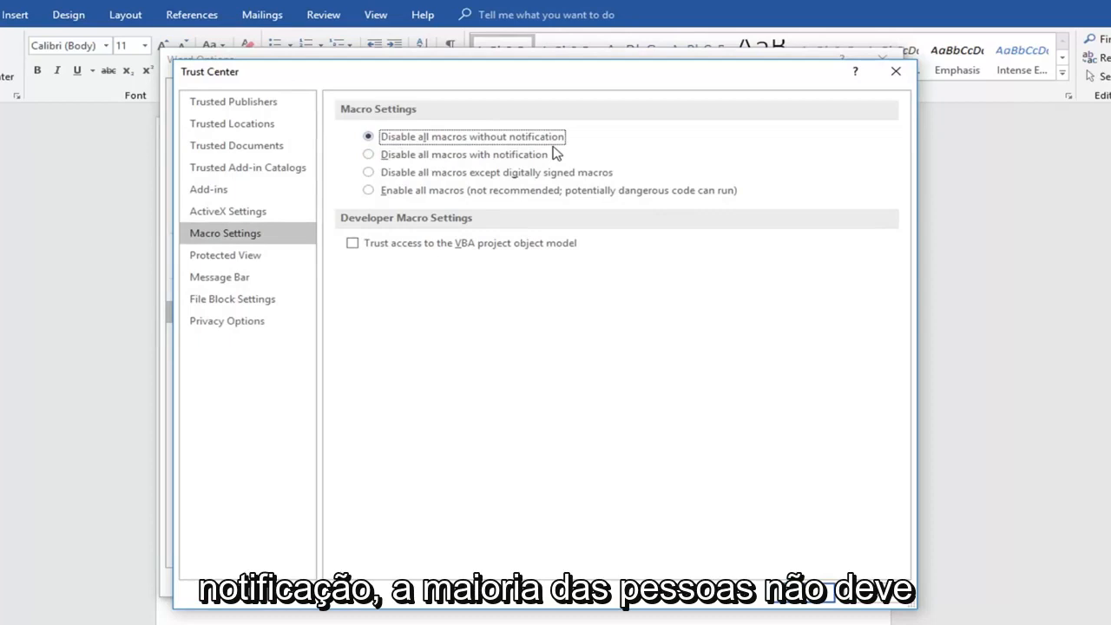
mouse_move(438, 158)
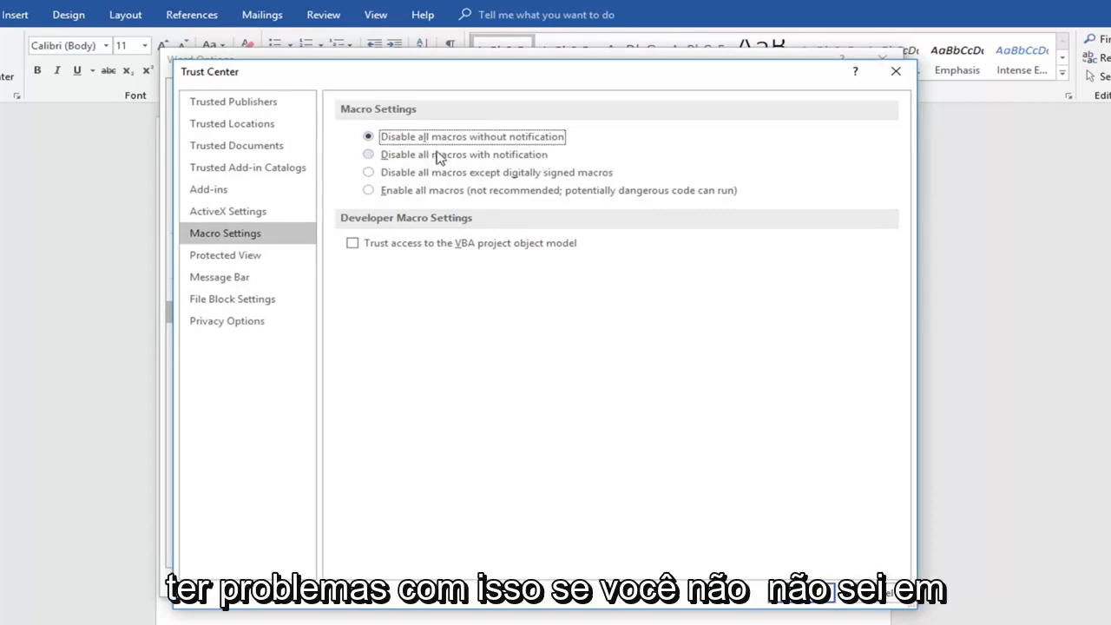
mouse_move(382, 148)
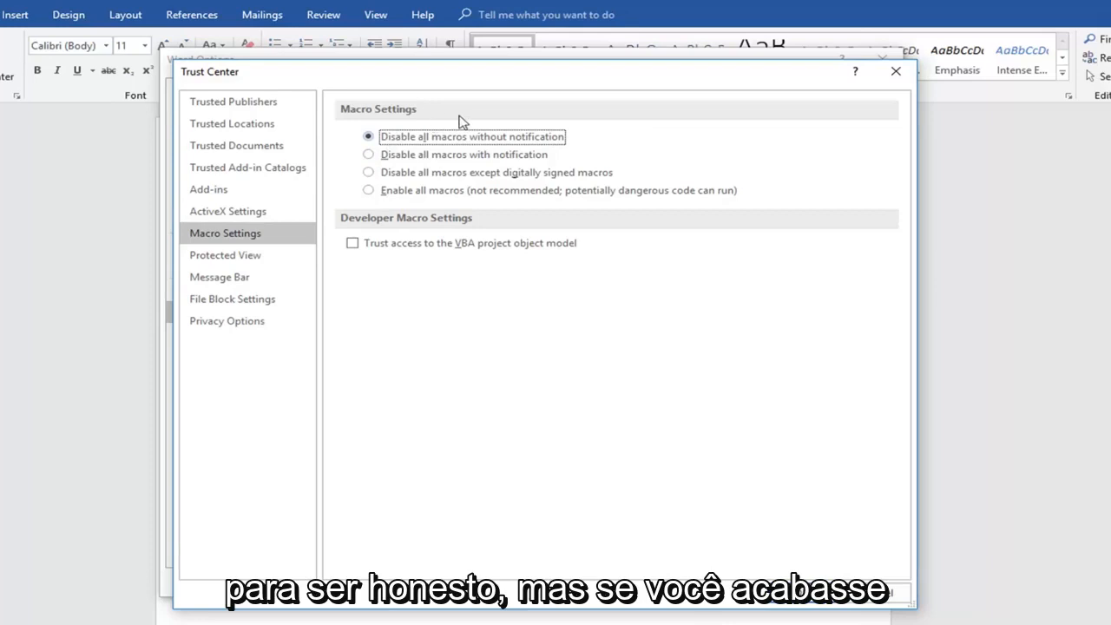
mouse_move(426, 132)
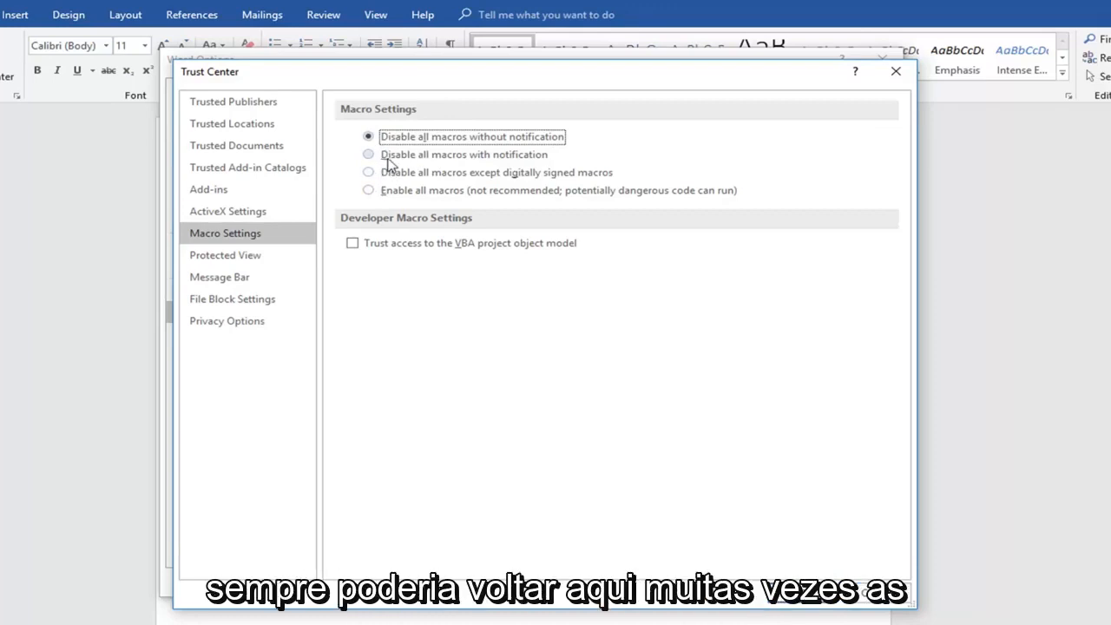
mouse_move(367, 122)
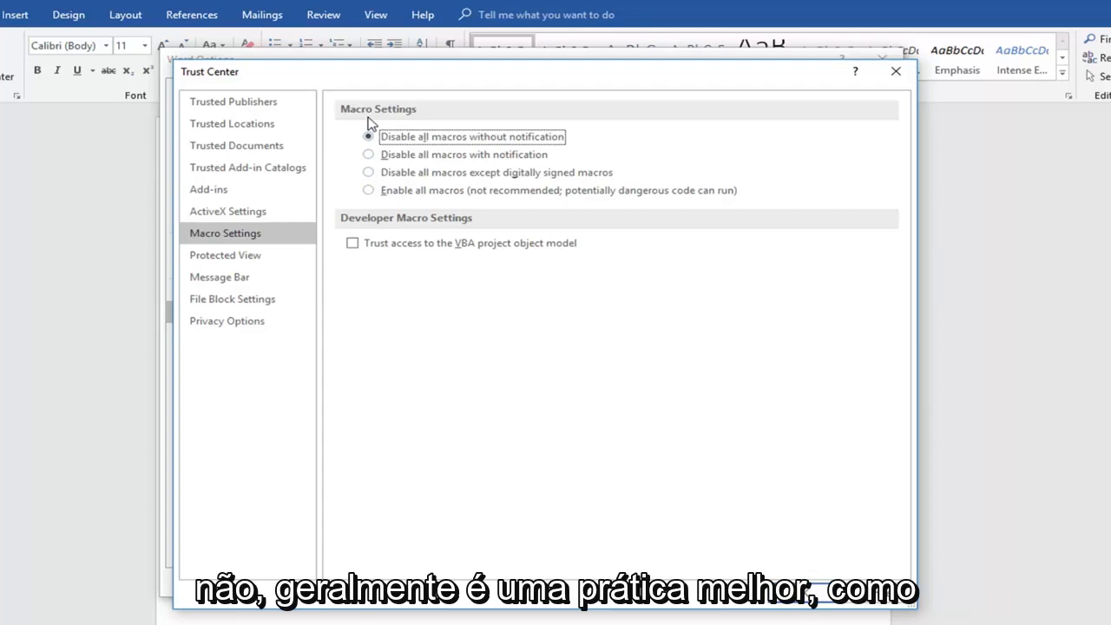
mouse_move(390, 111)
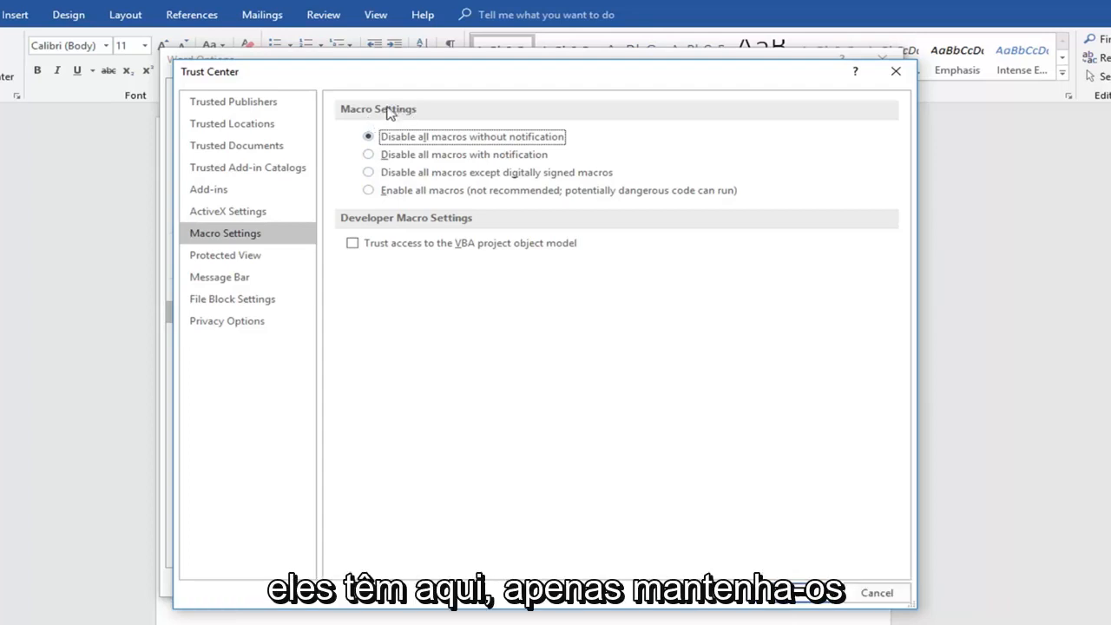
click(368, 153)
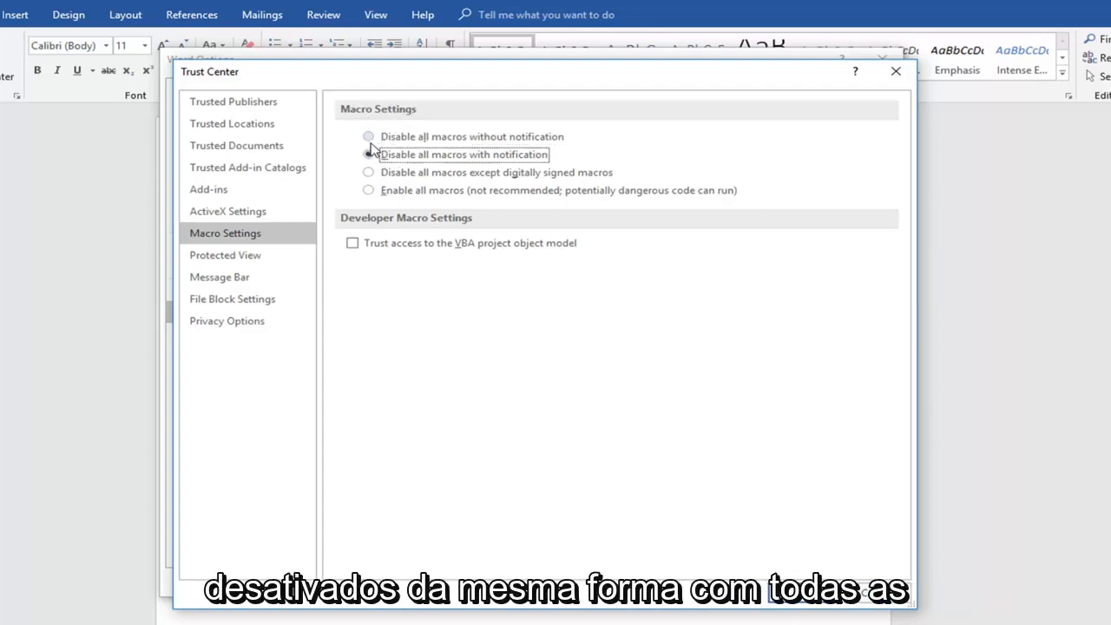
click(367, 136)
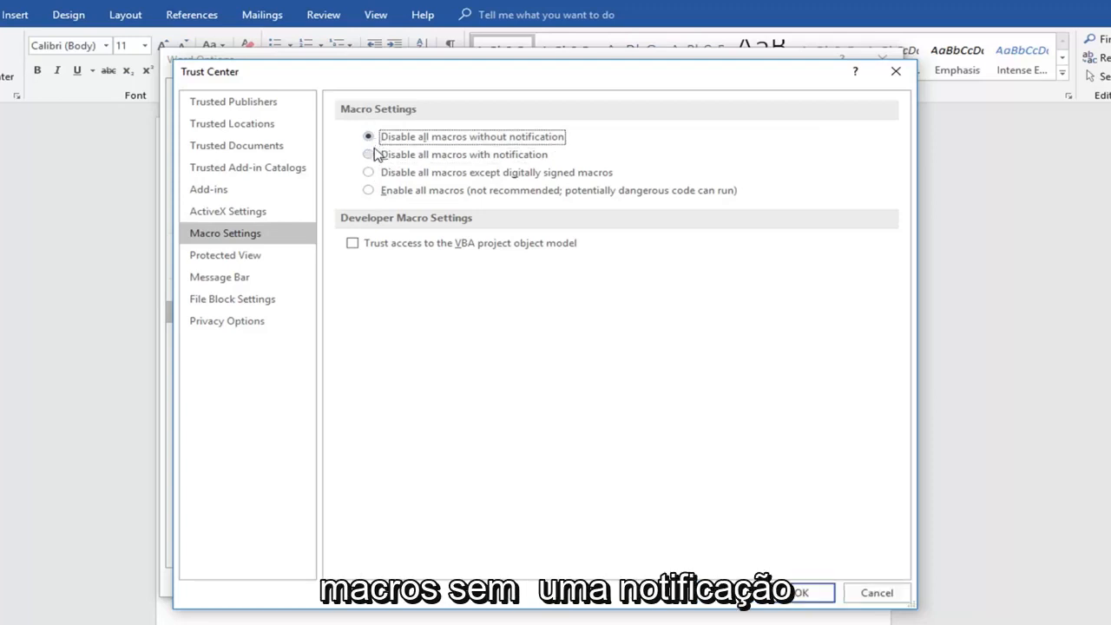
mouse_move(338, 230)
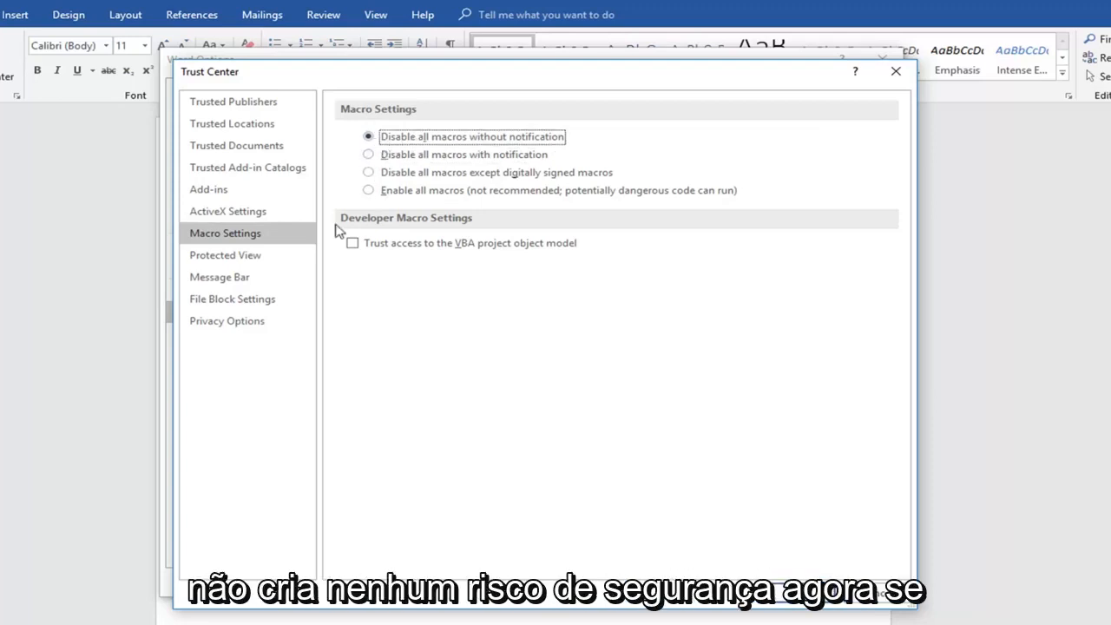
View the Trust Center's Protected View settings for internet files, unsafe locations and Outlook attachments
click(225, 254)
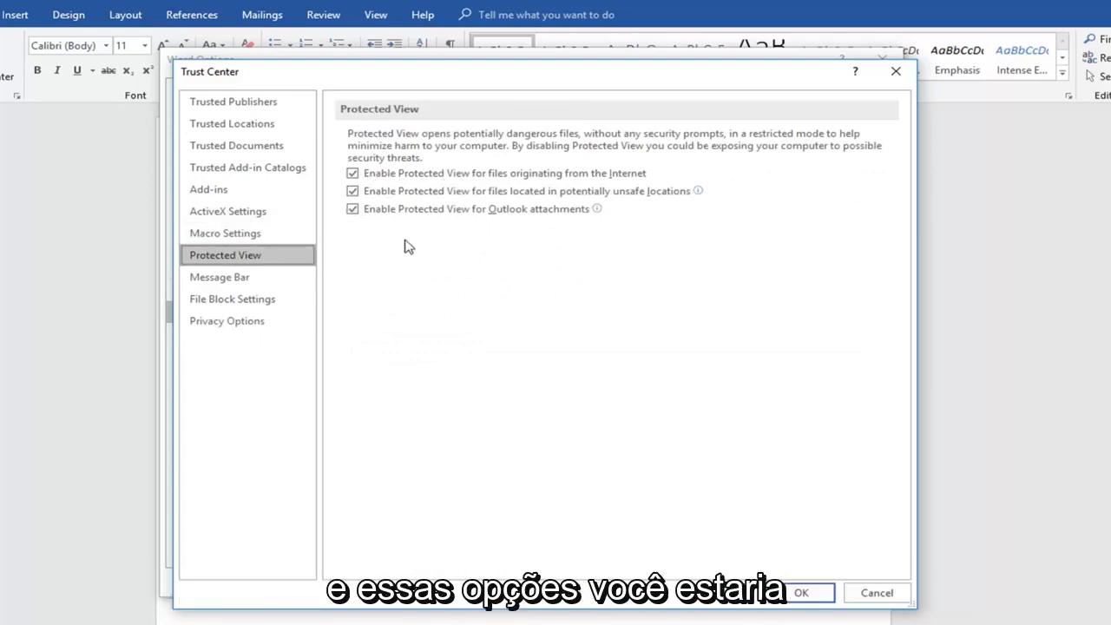
mouse_move(364, 282)
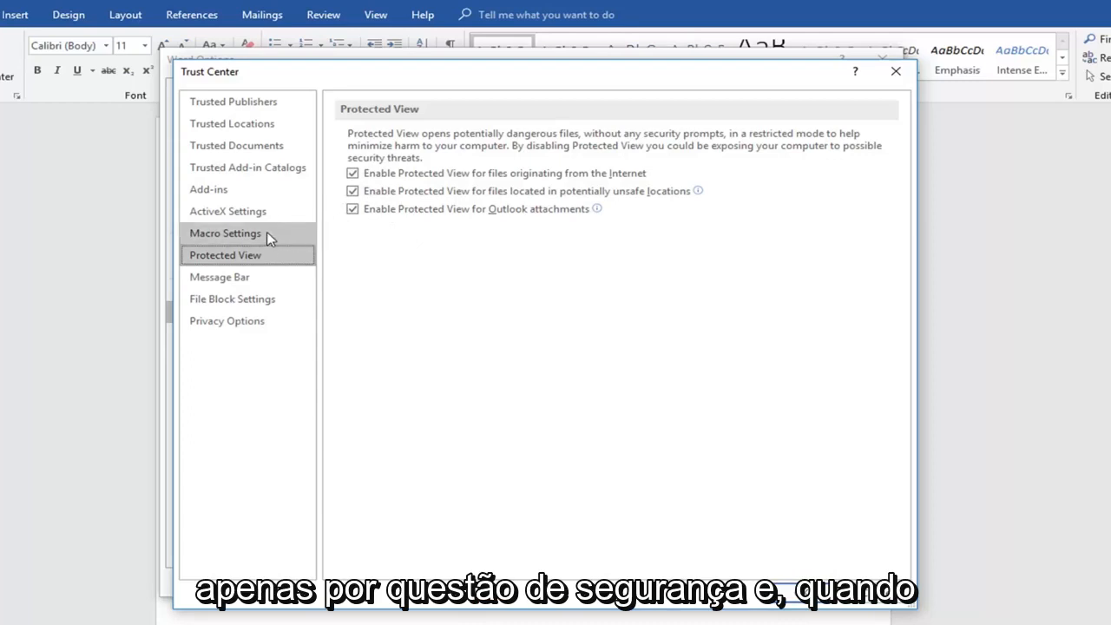
mouse_move(209, 189)
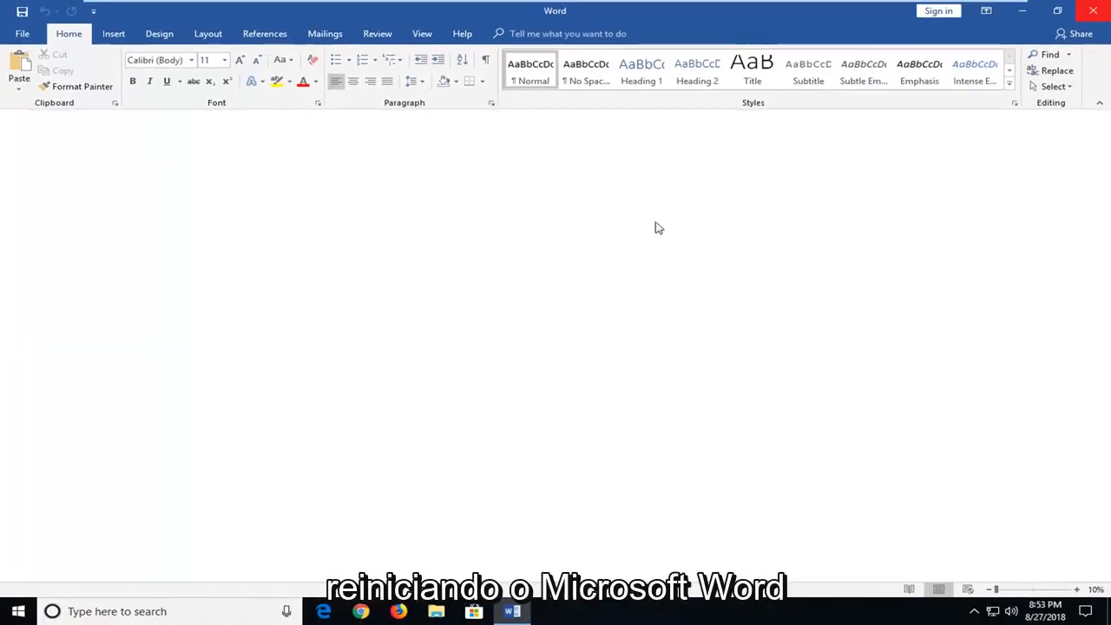
Exit Microsoft Word using the window's close button
click(1093, 9)
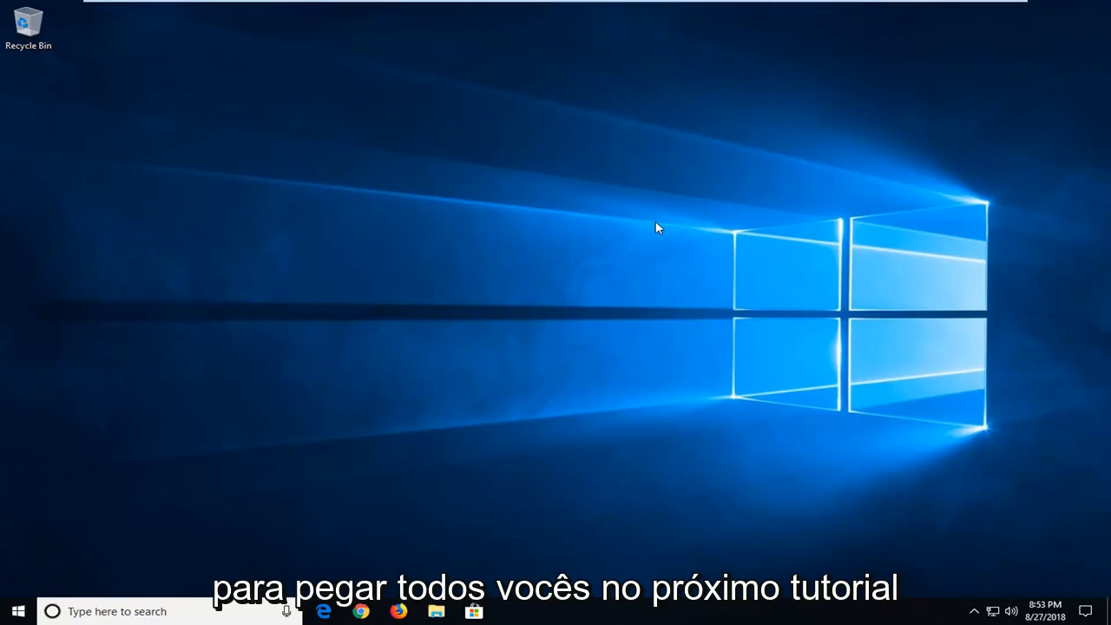
mouse_move(698, 213)
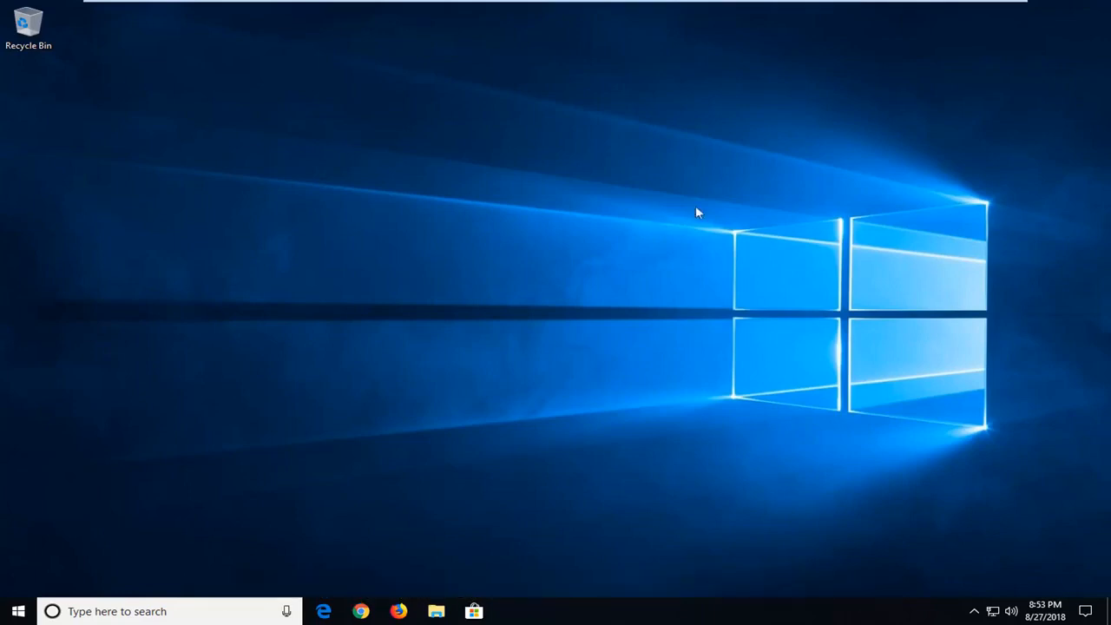